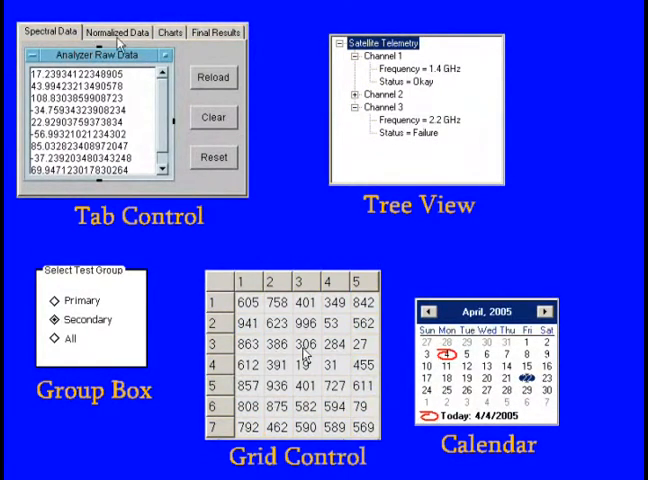
- Switch to the ProgressBar.vee program with its setup, 0-to-99 loop, step and delay objects
{"action": "left_click", "coordinate": [120, 32]}
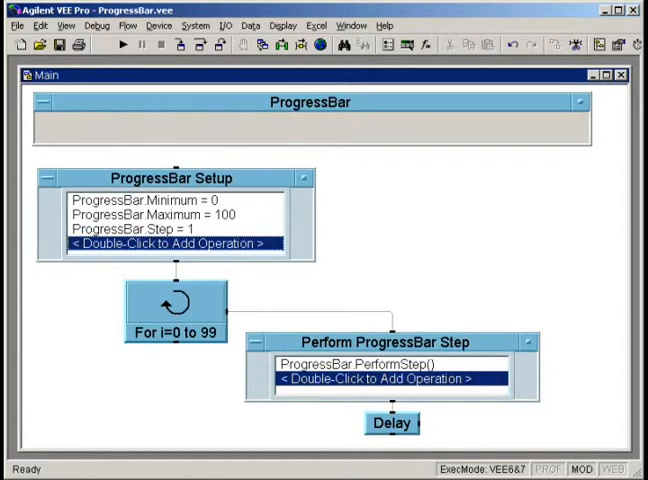
{"action": "left_click", "coordinate": [102, 44]}
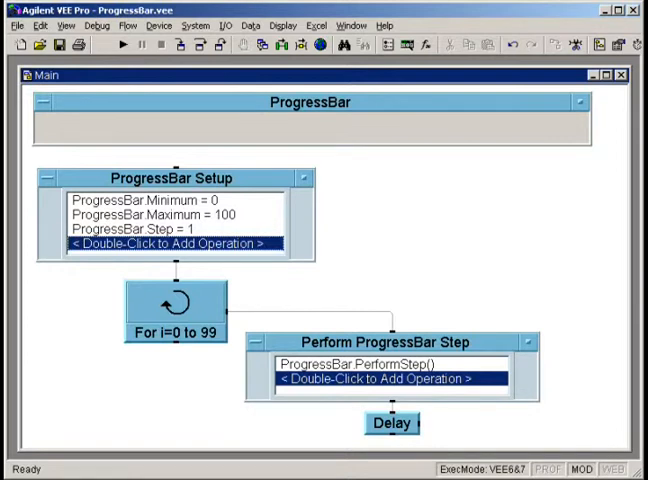
{"action": "mouse_move", "coordinate": [208, 232]}
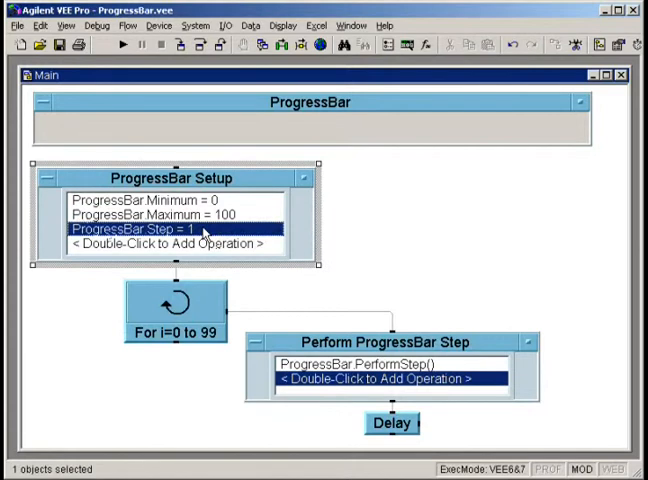
- Change ProgressBar.Step from 1 to 5 in the Edit Step dialog and confirm
{"action": "double_click", "coordinate": [160, 228]}
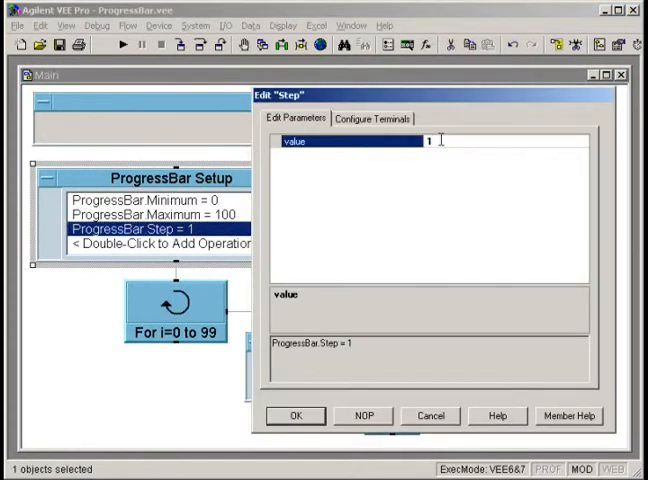
{"action": "type", "text": "5"}
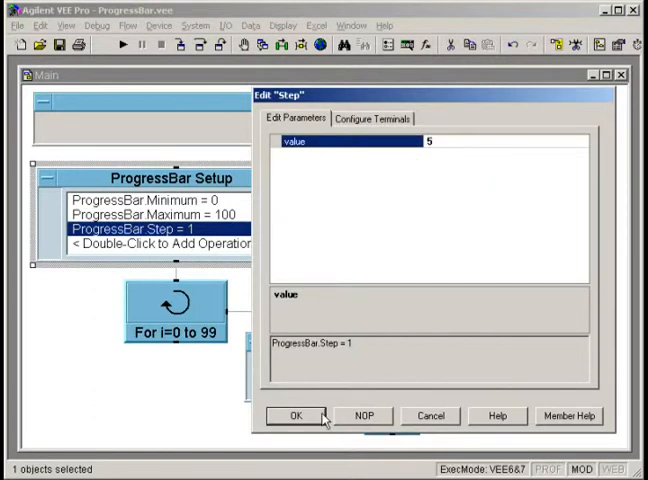
{"action": "left_click", "coordinate": [294, 416]}
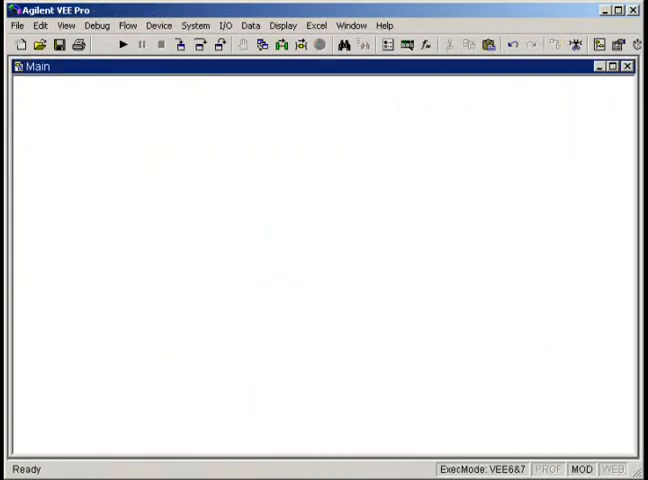
{"action": "mouse_move", "coordinate": [160, 24]}
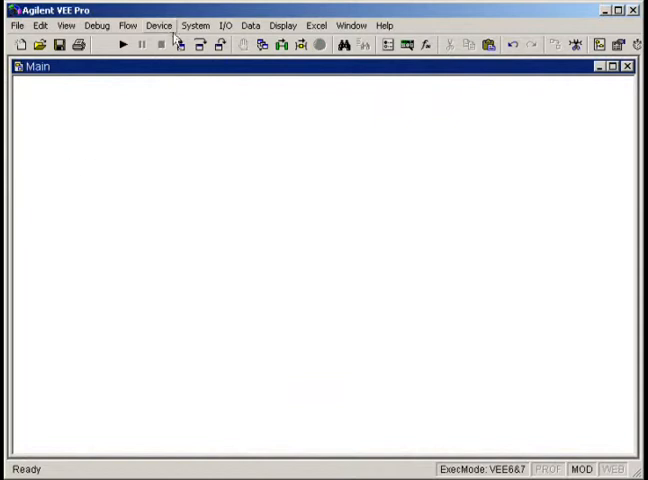
- Add a MonthCalendar Windows Forms control from the Device menu into Main
{"action": "left_click", "coordinate": [162, 24]}
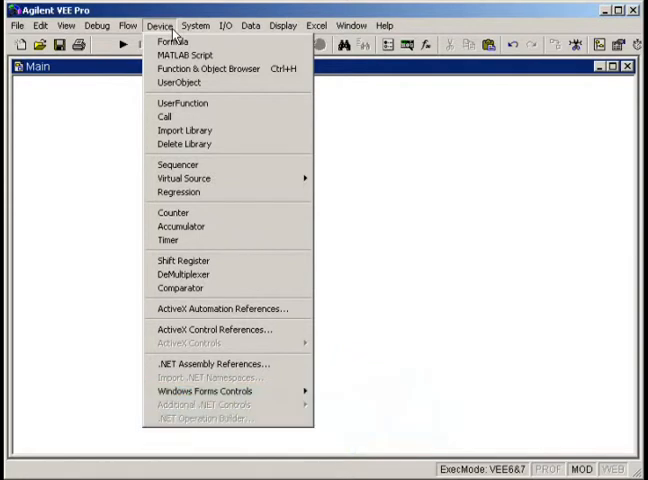
{"action": "left_click", "coordinate": [204, 392]}
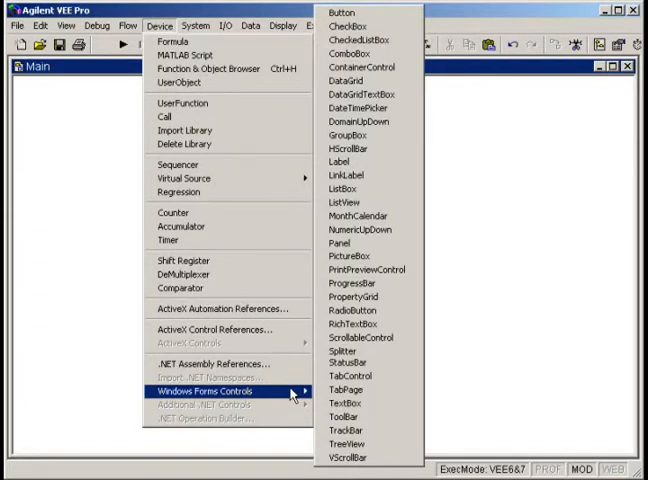
{"action": "mouse_move", "coordinate": [402, 284]}
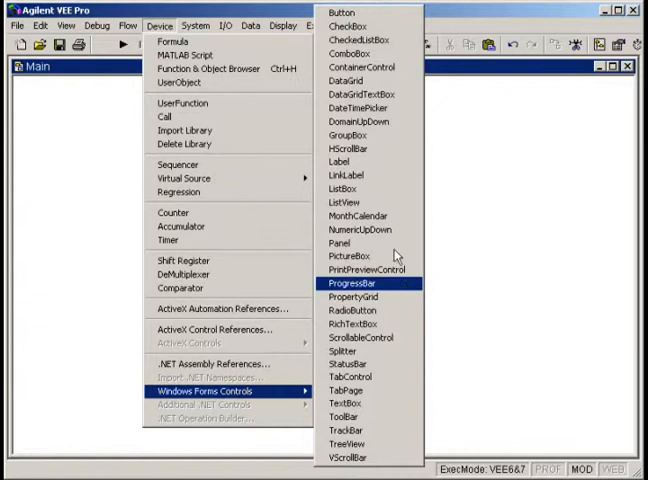
{"action": "mouse_move", "coordinate": [356, 216]}
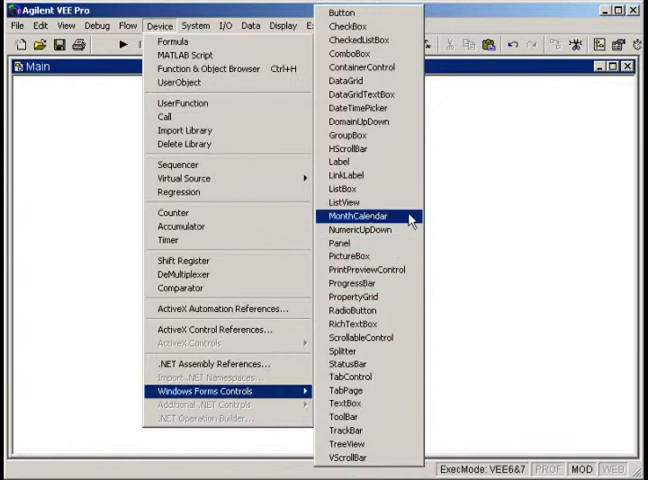
{"action": "left_click", "coordinate": [356, 216]}
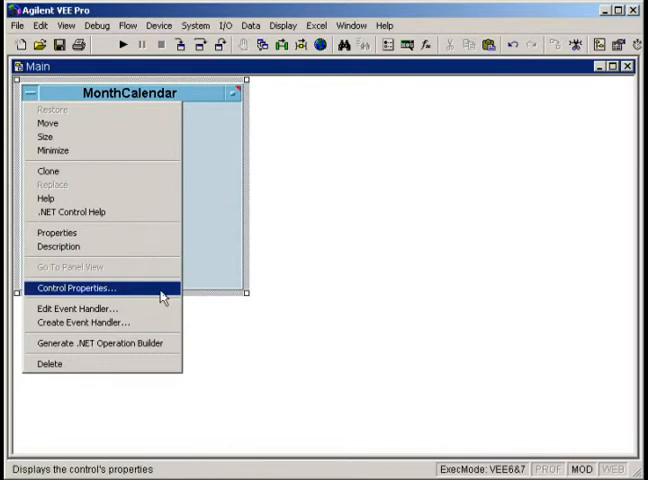
- Set the MonthCalendar BackColor to Firebrick, then to LemonChiffon from the Web colours
{"action": "left_click", "coordinate": [84, 288]}
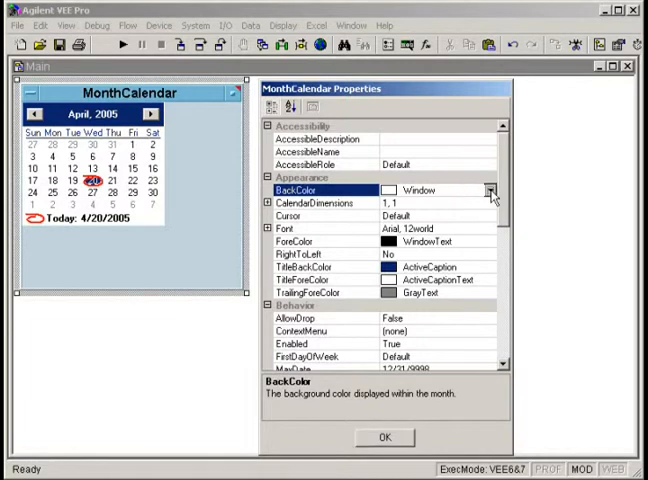
{"action": "left_click", "coordinate": [490, 190]}
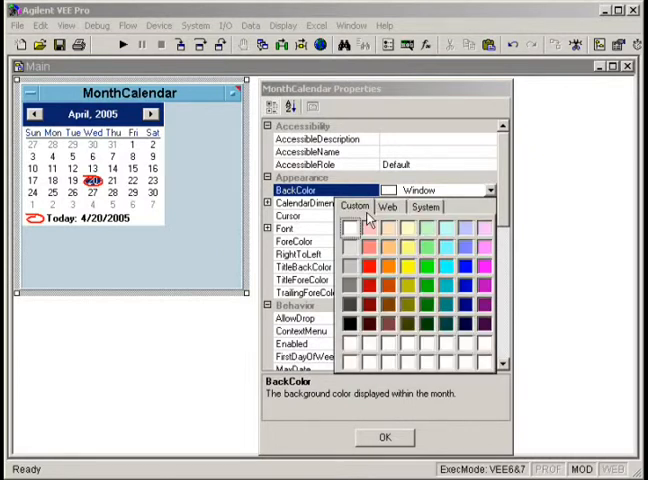
{"action": "left_click", "coordinate": [388, 206]}
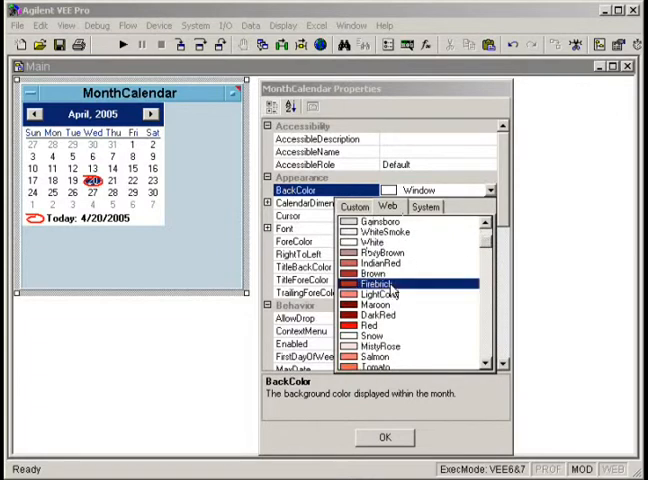
{"action": "left_click", "coordinate": [372, 284]}
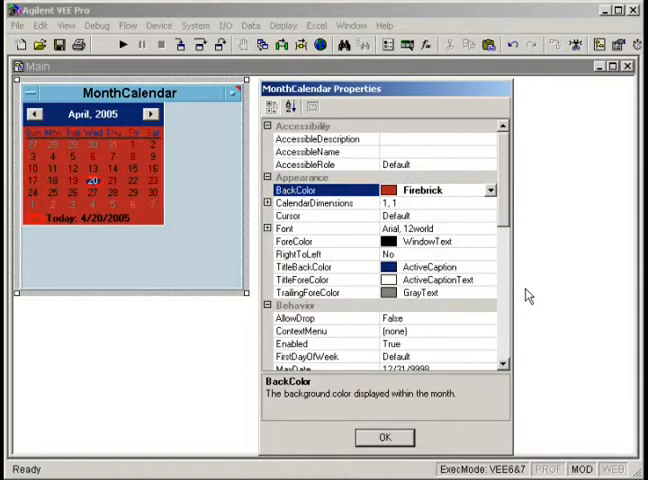
{"action": "left_click", "coordinate": [488, 190]}
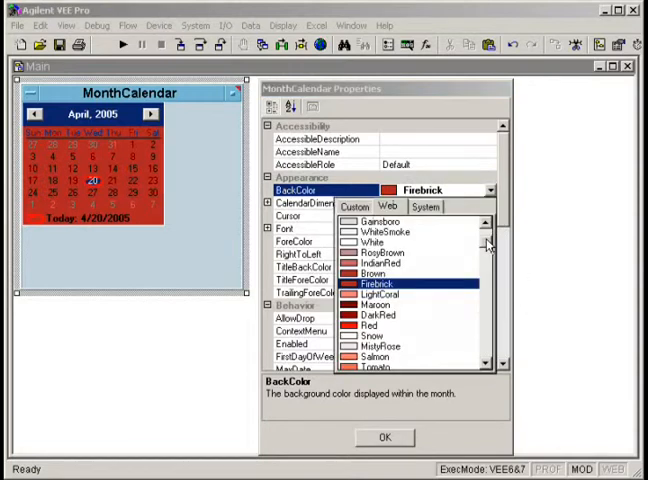
{"action": "scroll", "scroll_direction": "down", "scroll_amount": 3}
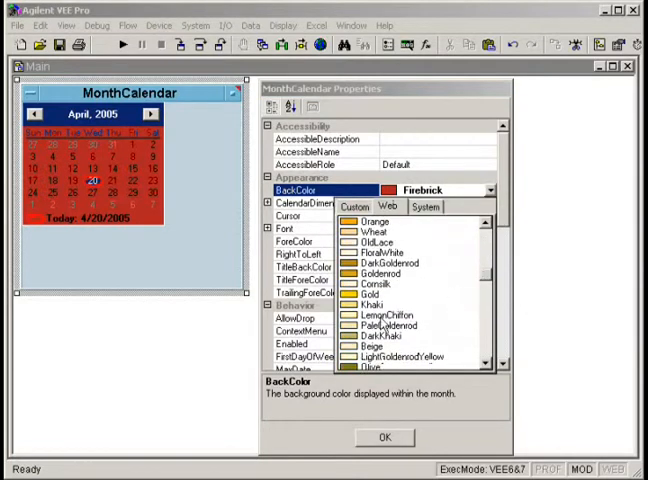
{"action": "left_click", "coordinate": [388, 314]}
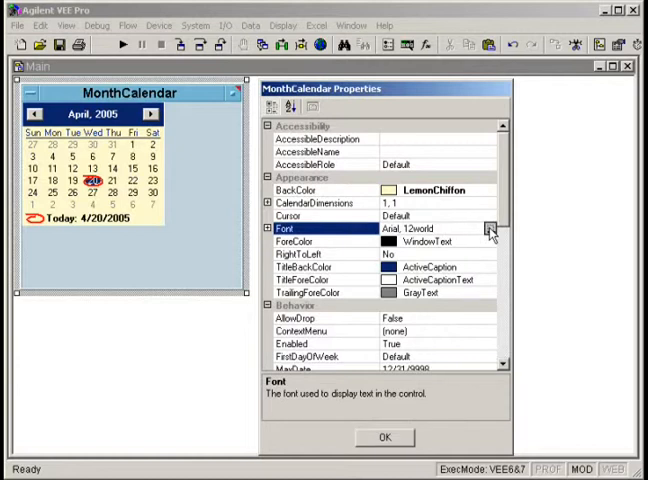
- Set the calendar font to 12-point Arial, ShowTodayCircle to False, and apply the properties
{"action": "left_click", "coordinate": [492, 228]}
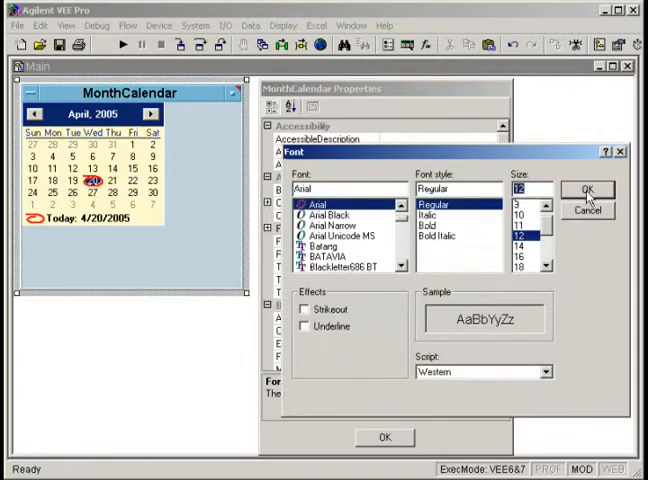
{"action": "left_click", "coordinate": [588, 188]}
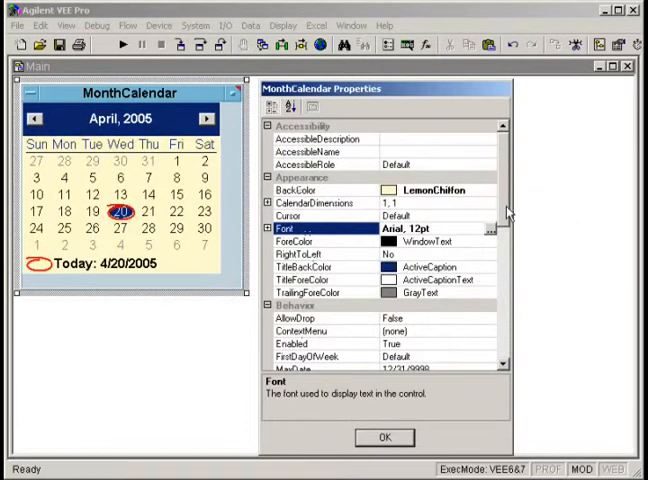
{"action": "scroll", "scroll_direction": "down", "scroll_amount": 3}
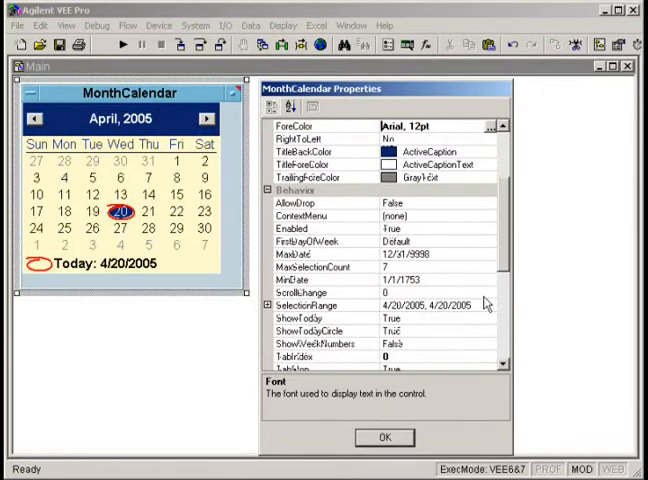
{"action": "left_click", "coordinate": [488, 318]}
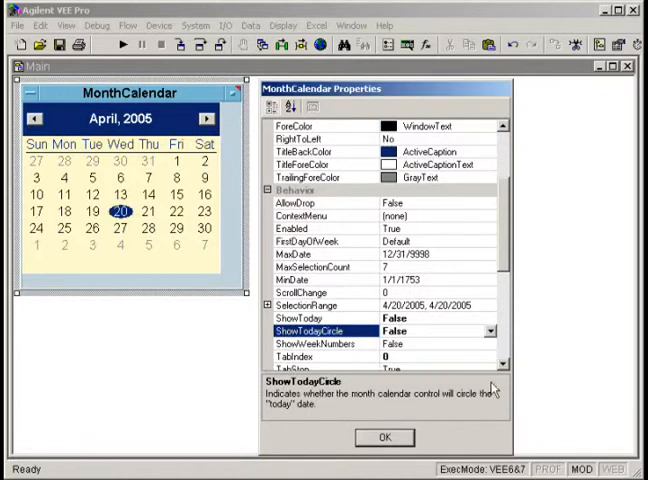
{"action": "left_click", "coordinate": [386, 436]}
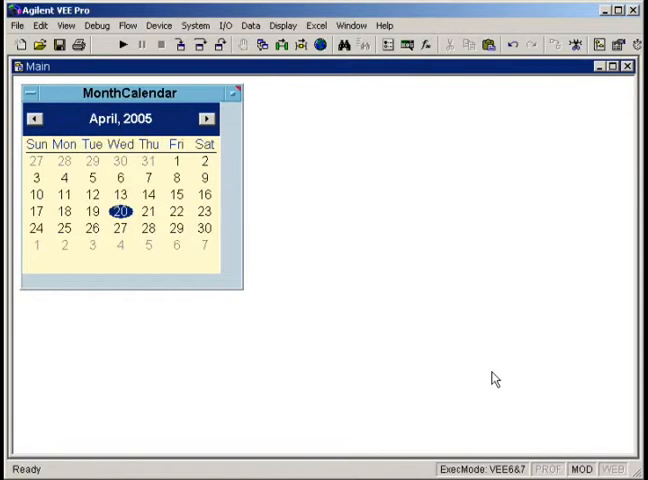
{"action": "mouse_move", "coordinate": [484, 376]}
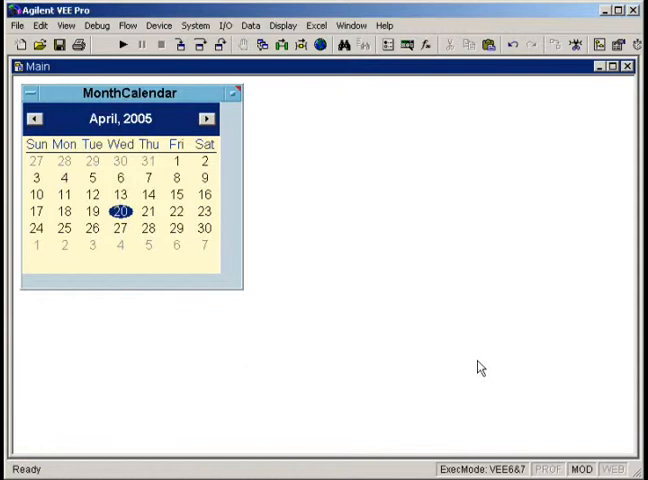
- Reposition the MonthCalendar object and run the program
{"action": "left_click", "coordinate": [120, 178]}
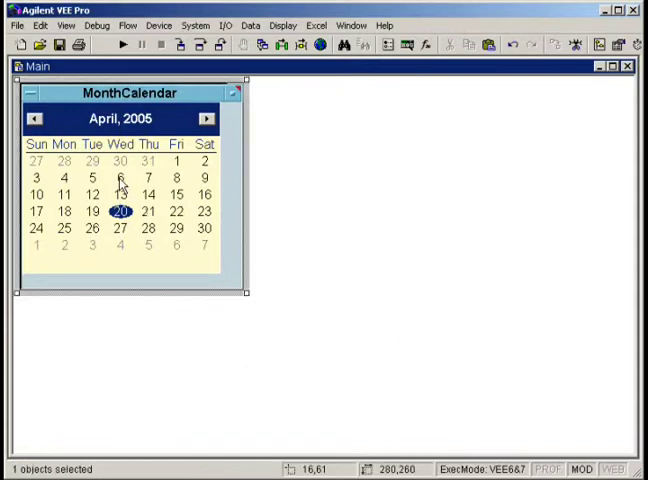
{"action": "left_click_drag", "start_coordinate": [128, 92], "coordinate": [222, 100]}
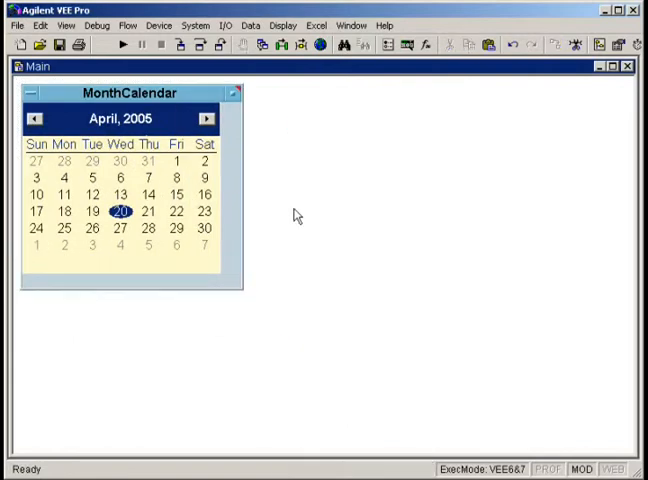
{"action": "left_click", "coordinate": [130, 24]}
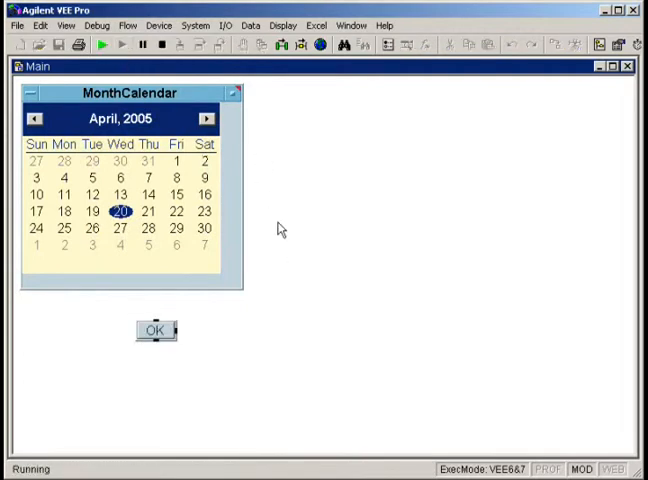
- Advance the running calendar a month, then jump it to November 2004
{"action": "left_click", "coordinate": [206, 118]}
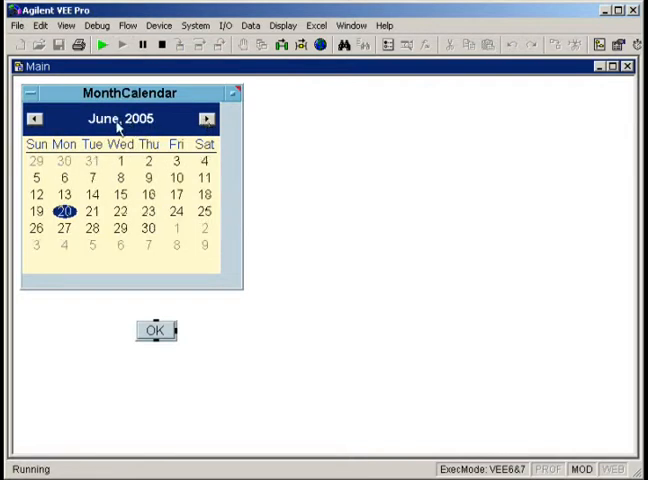
{"action": "left_click", "coordinate": [104, 120]}
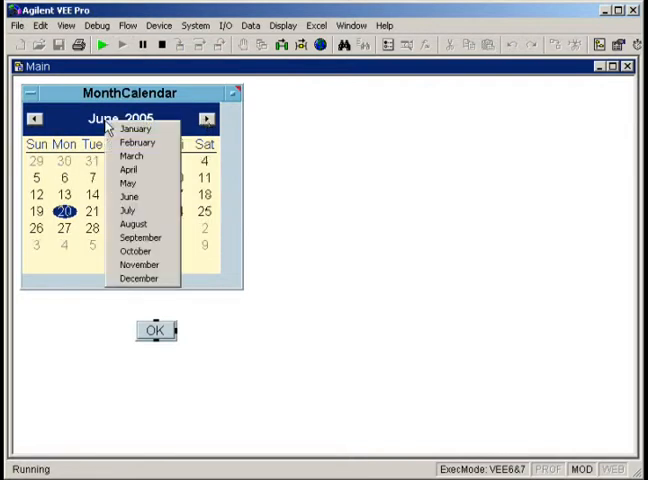
{"action": "mouse_move", "coordinate": [140, 264]}
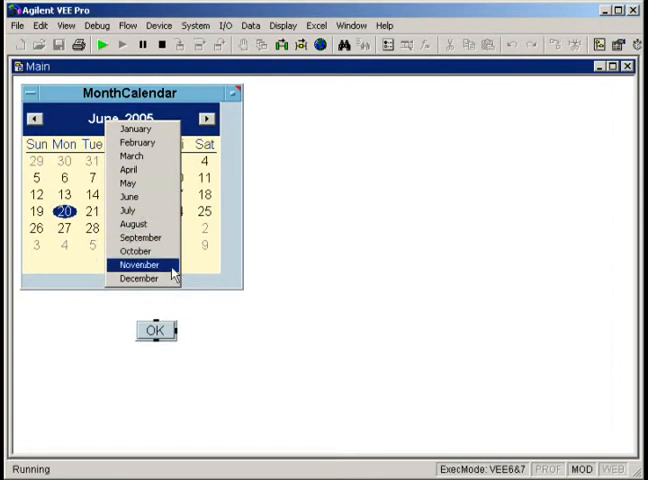
{"action": "left_click", "coordinate": [140, 264]}
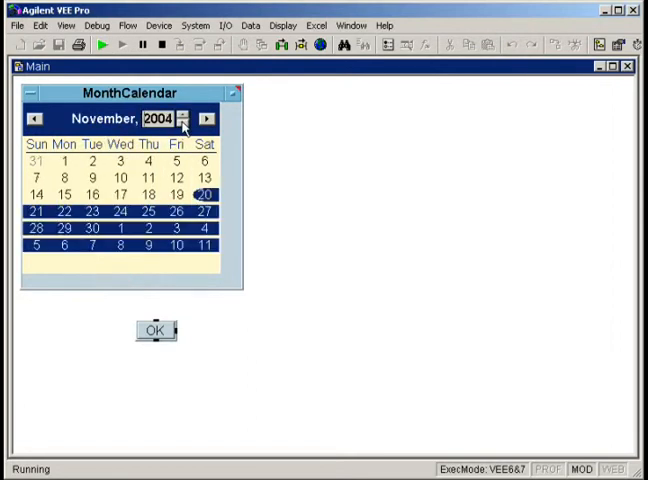